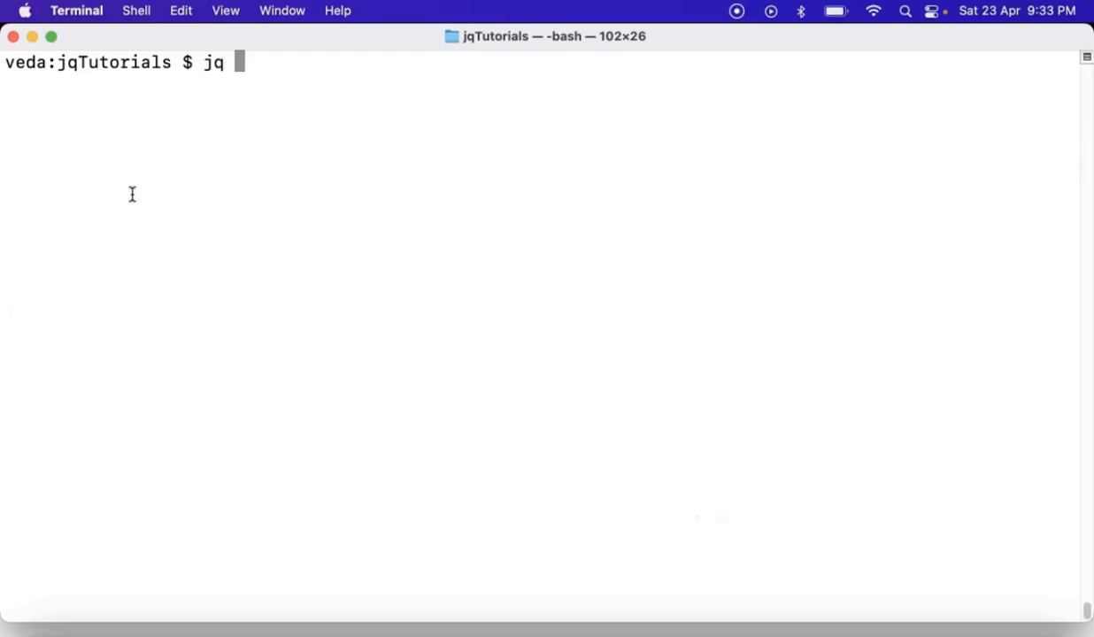
# Run jq --help and scroll through its usage lines and option list, highlighting the options part.
pyautogui.write('--hel')
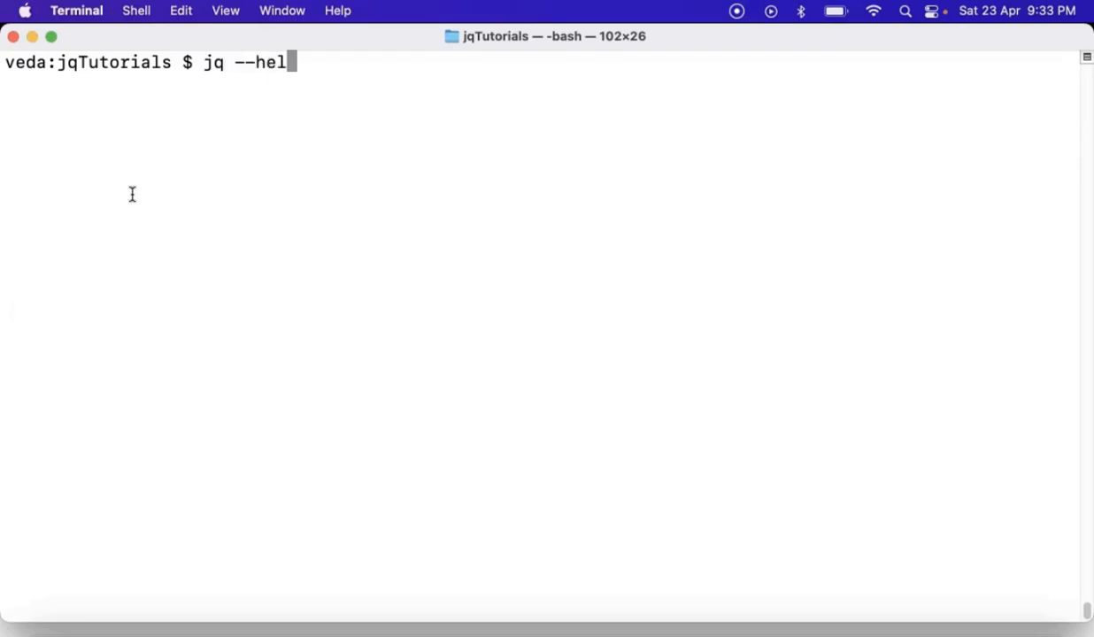
pyautogui.press('Return')
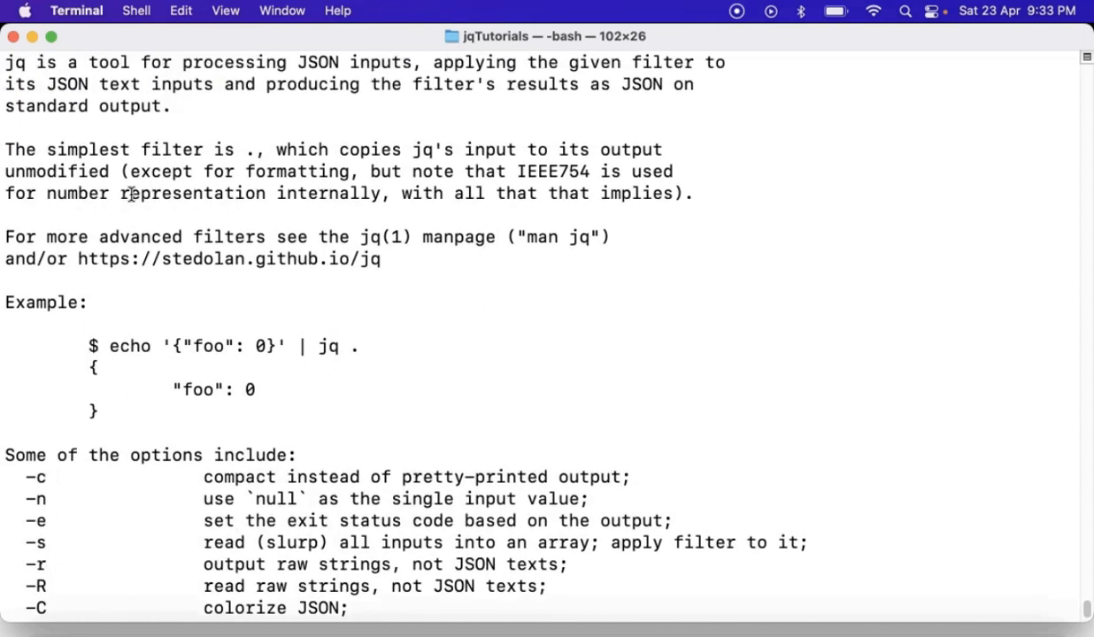
pyautogui.scroll(3)
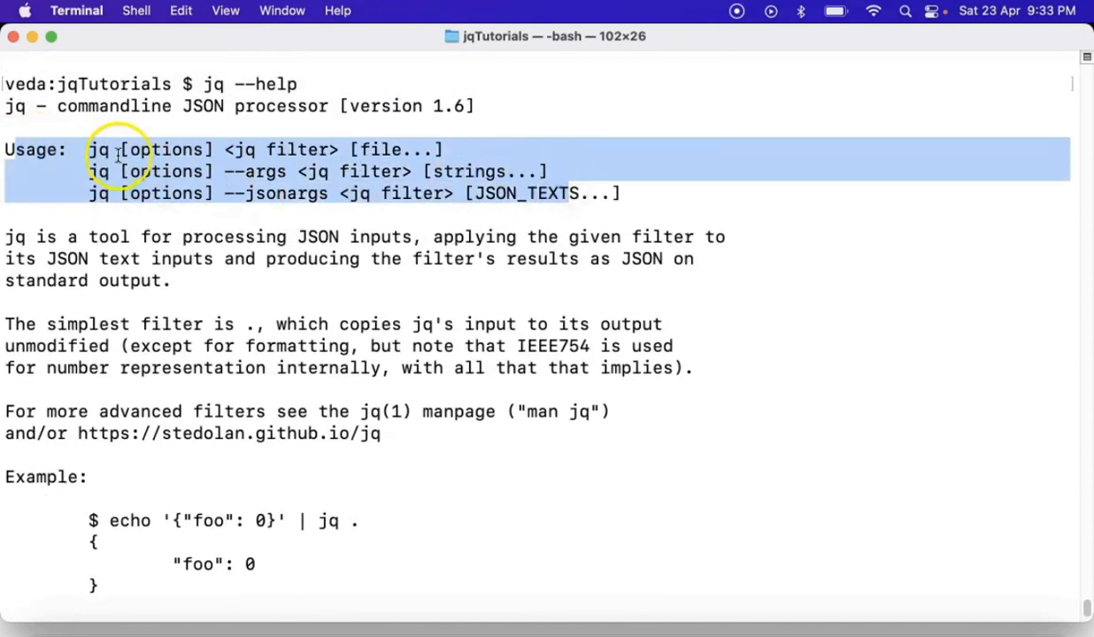
pyautogui.doubleClick(167, 149)
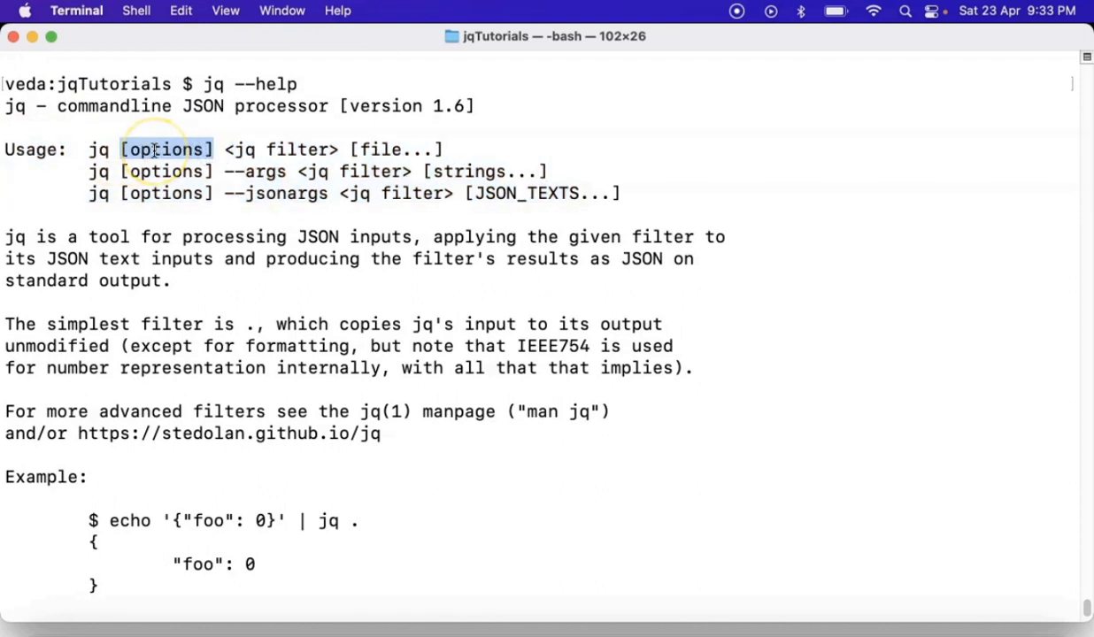
pyautogui.scroll(-3)
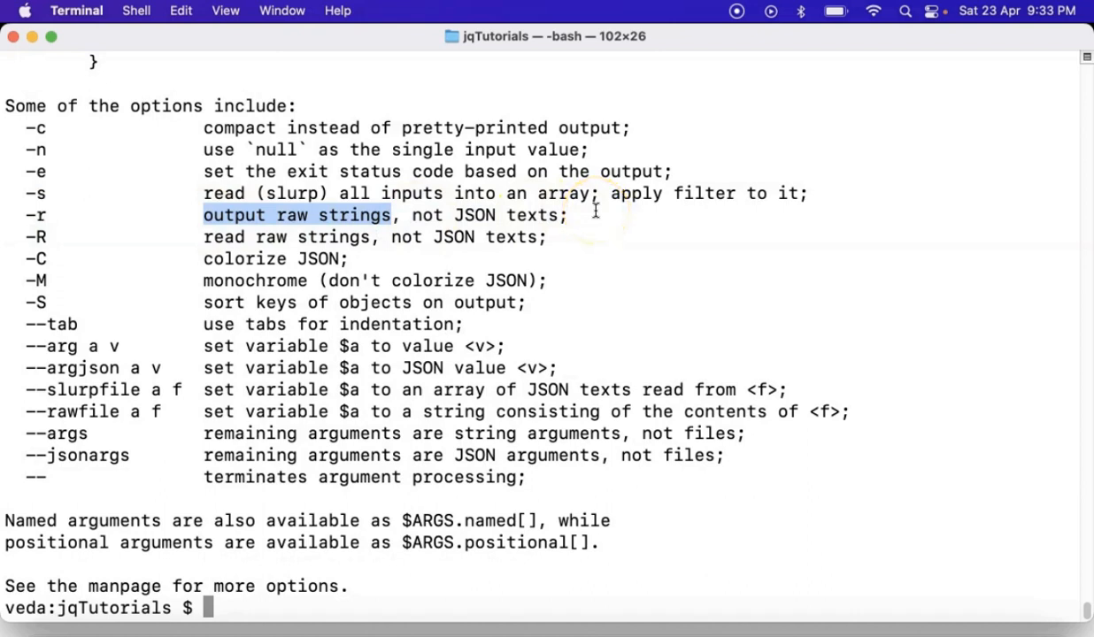
# Run cat demo.json to print the raw one-line JSON policy.
pyautogui.write('ca')
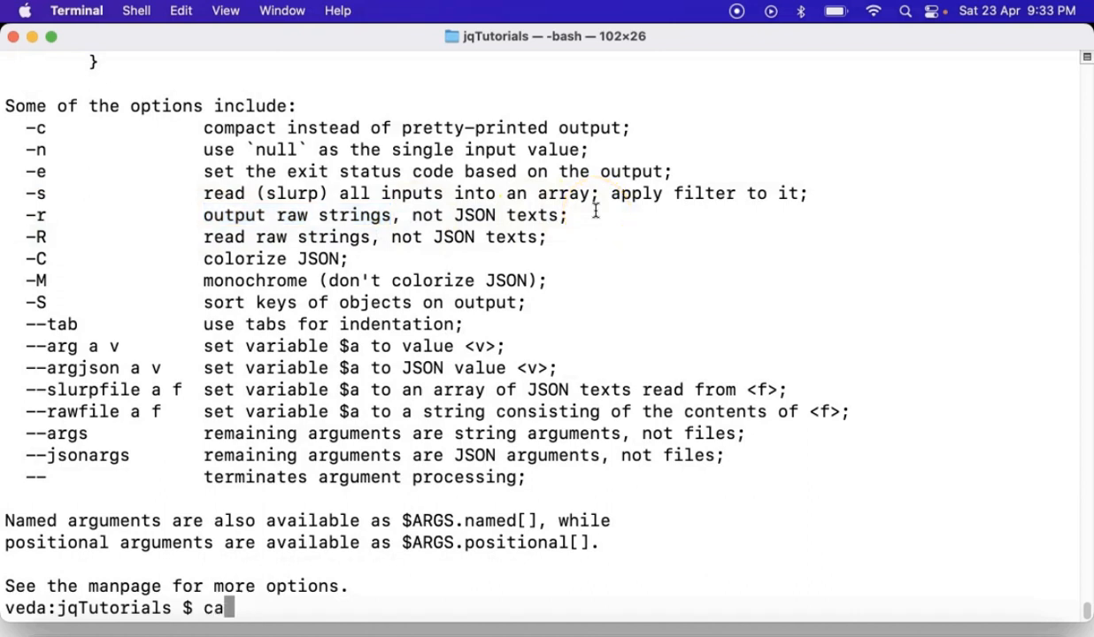
pyautogui.write('t de')
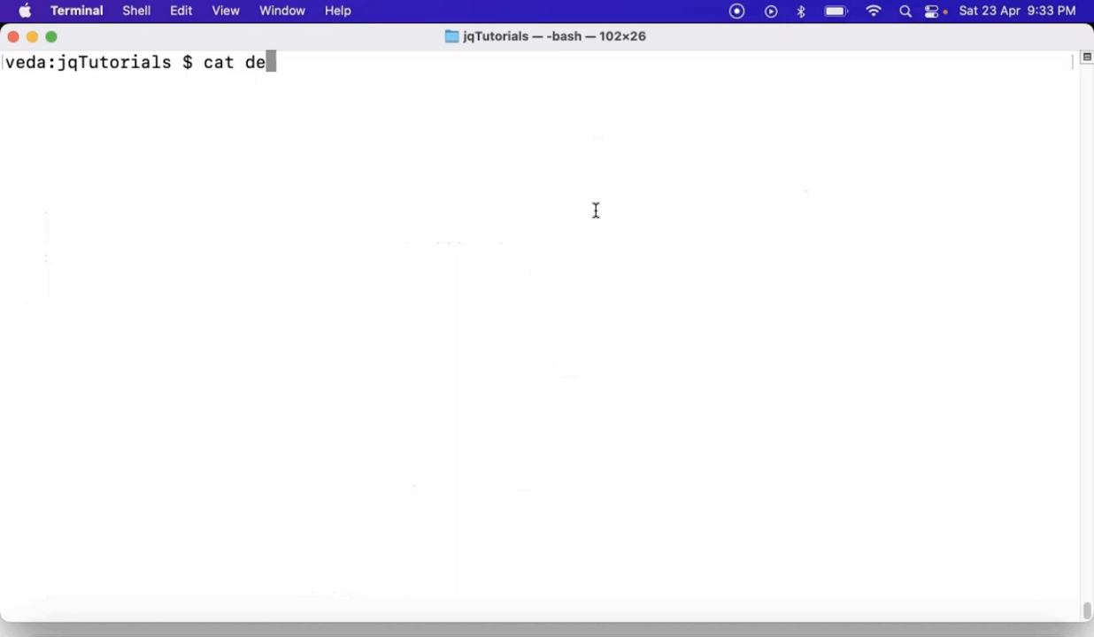
pyautogui.press('Return')
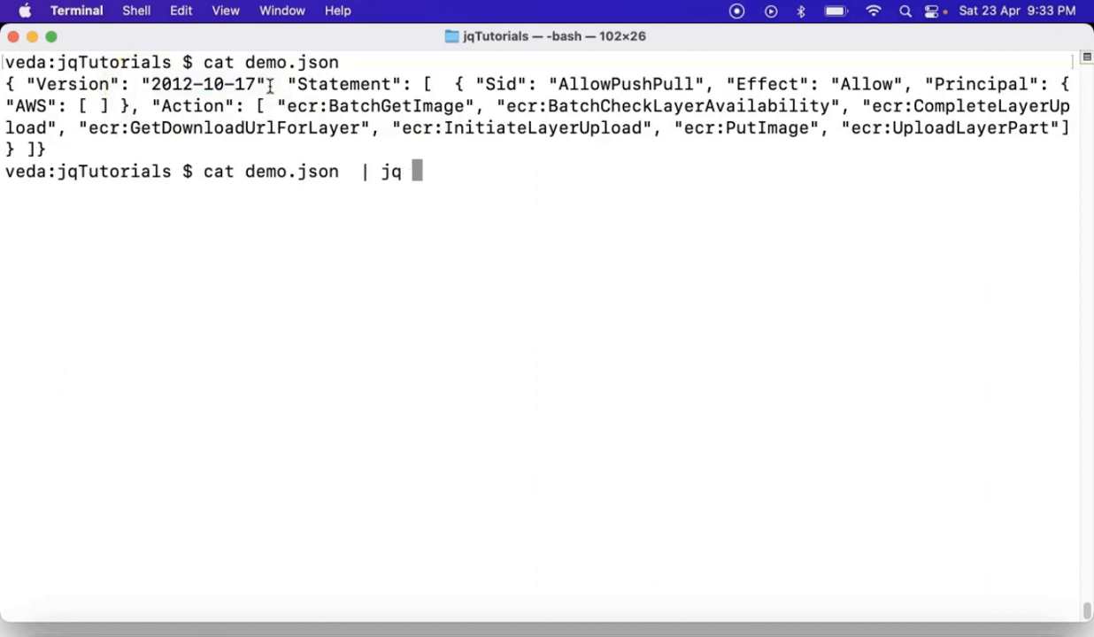
# Pipe demo.json into jq .Version to extract the quoted string "2012-10-17".
pyautogui.write('"')
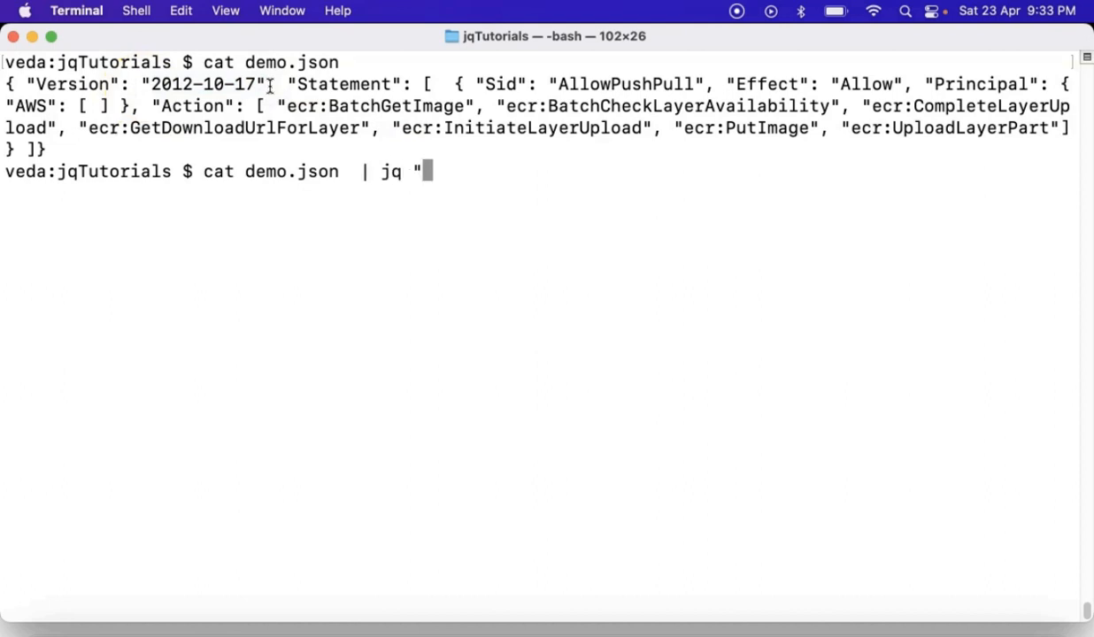
pyautogui.write('.Vr')
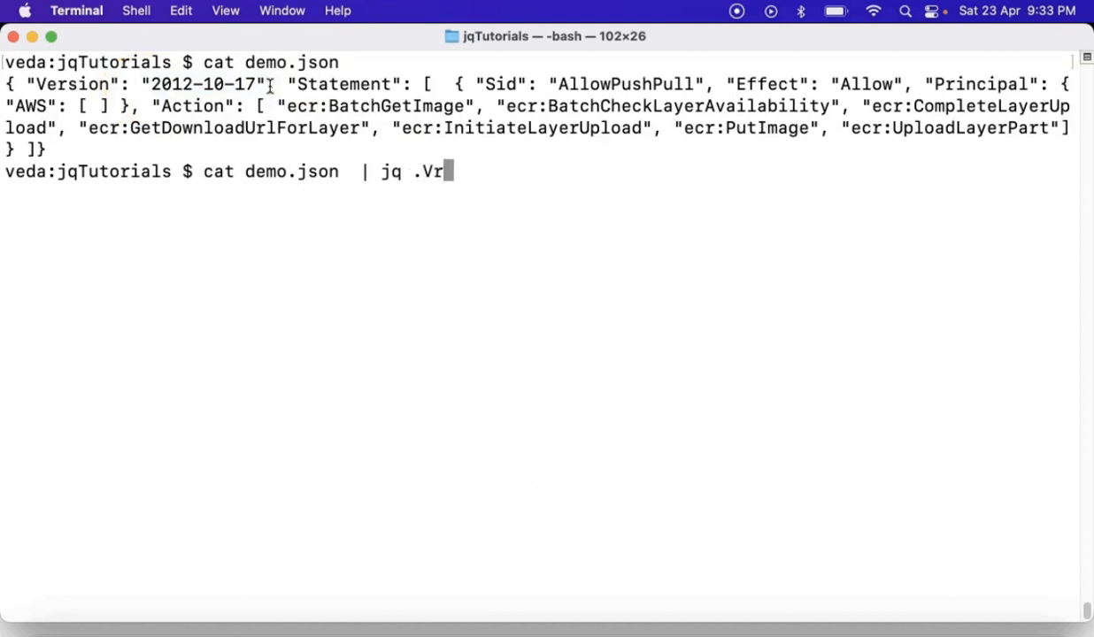
pyautogui.write('ersion')
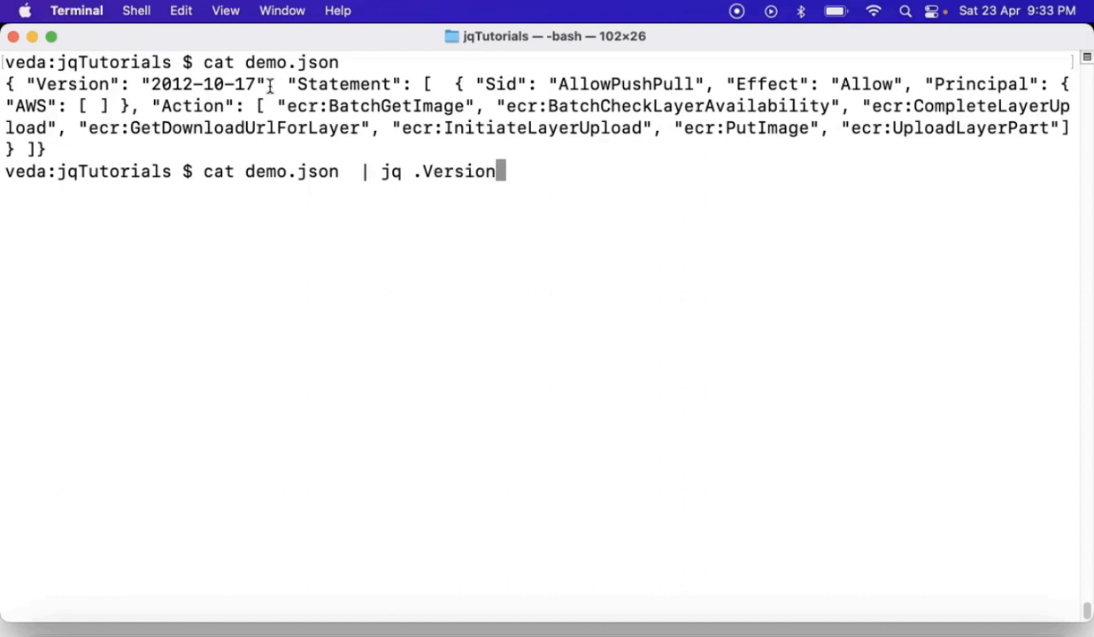
pyautogui.press('Return')
pyautogui.write('cat demo.json  | jq -r .Version')
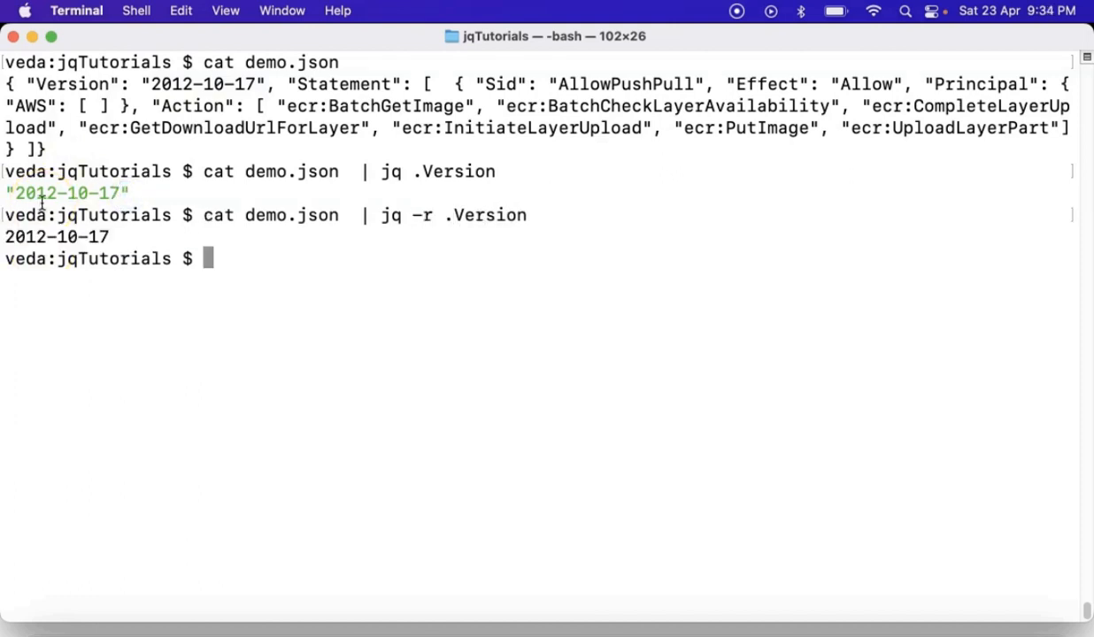
pyautogui.doubleClick(55, 237)
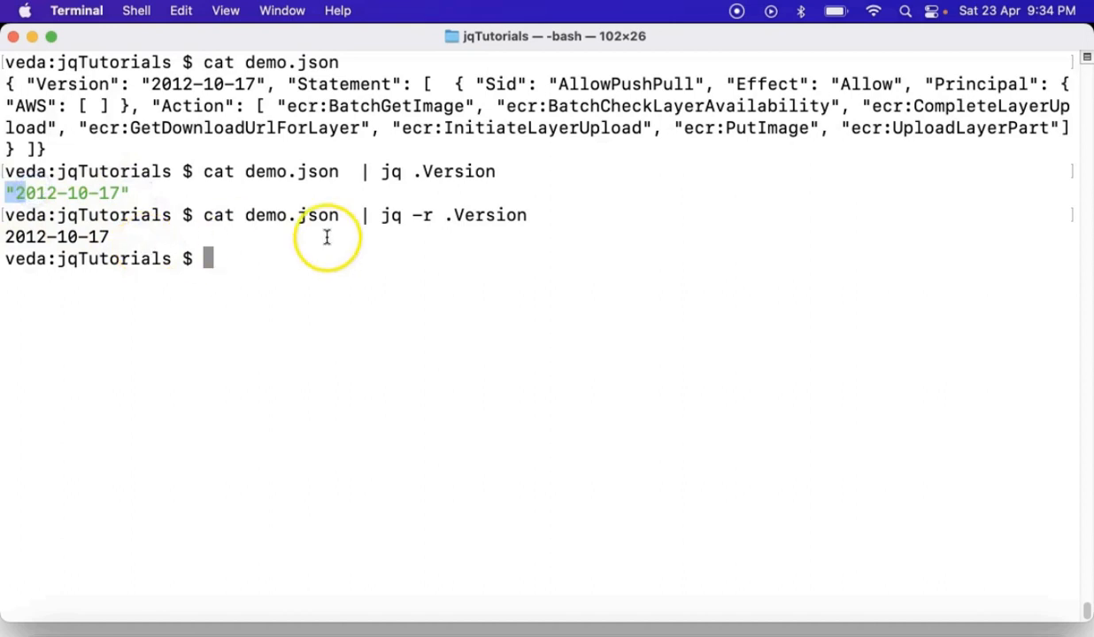
pyautogui.doubleClick(390, 216)
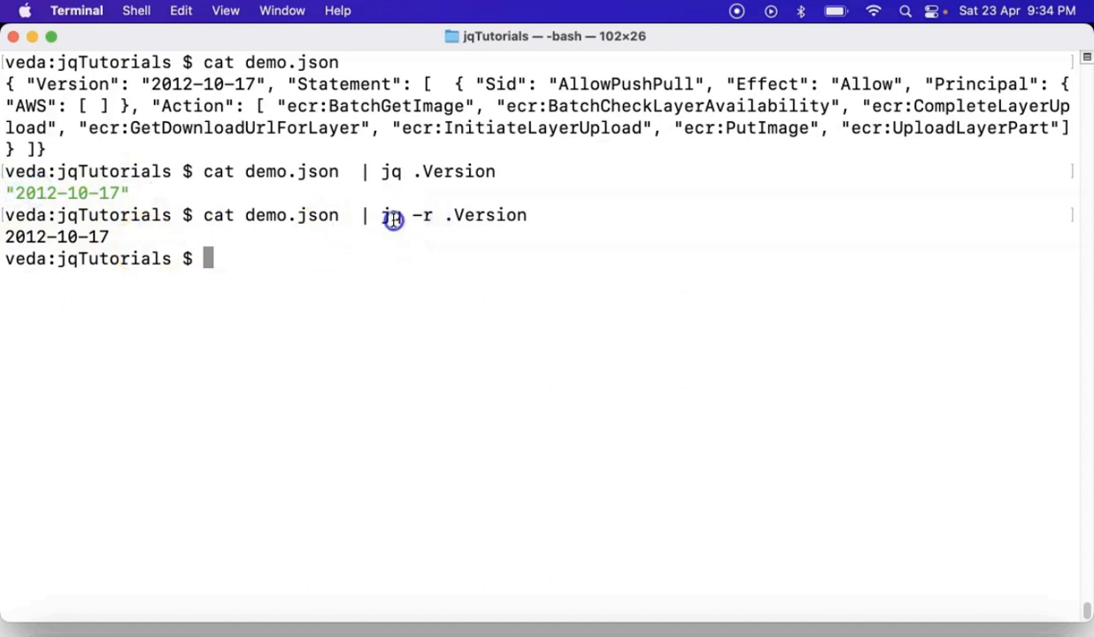
pyautogui.doubleClick(389, 216)
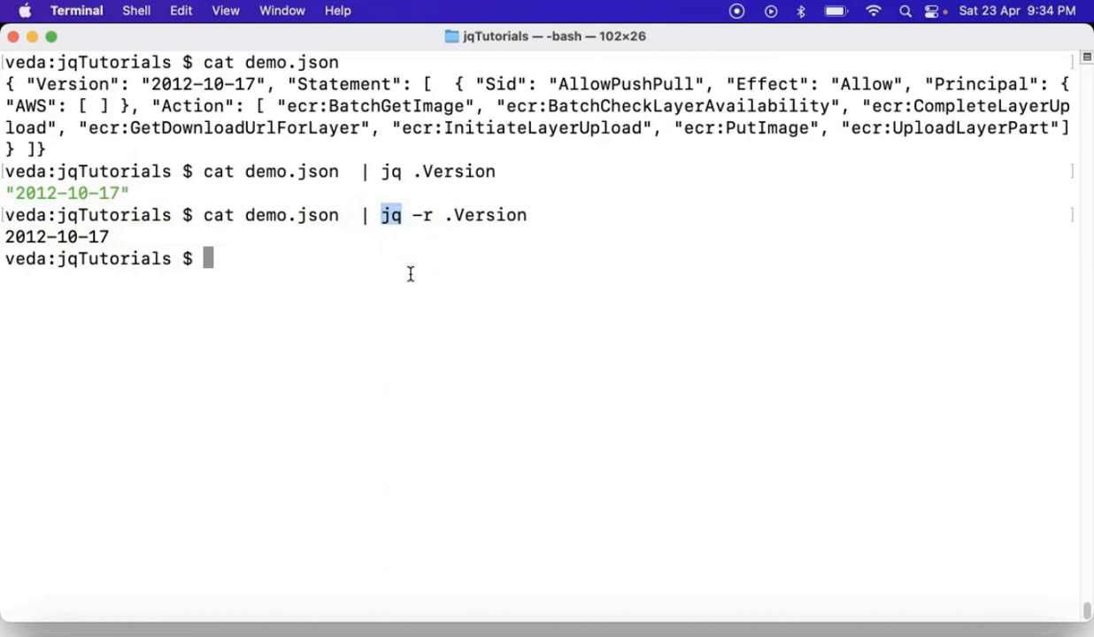